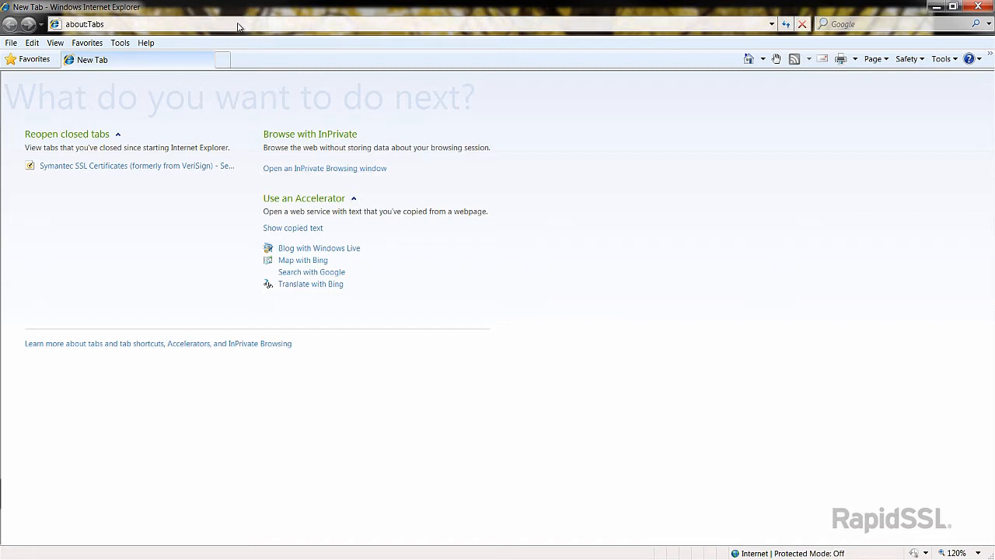
# Go to rapidssl.com and follow the 'Reissue SSL' link under How To
pyautogui.write('rapidssl.com/')
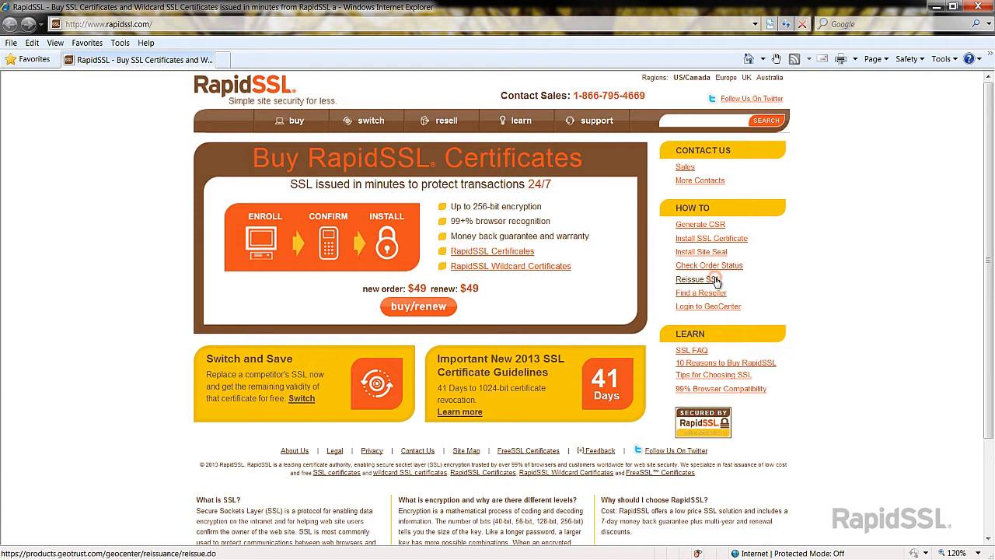
pyautogui.click(699, 279)
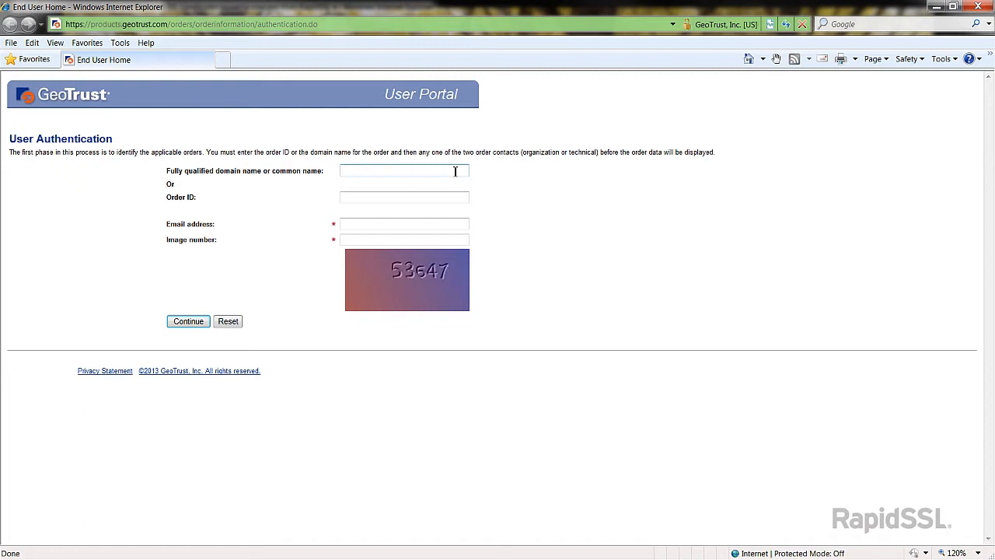
# Authenticate with domain replacevideo.techsupport.rapidssl.com, contact email and image number 53647
pyautogui.write('replacevideo techsupport rap')
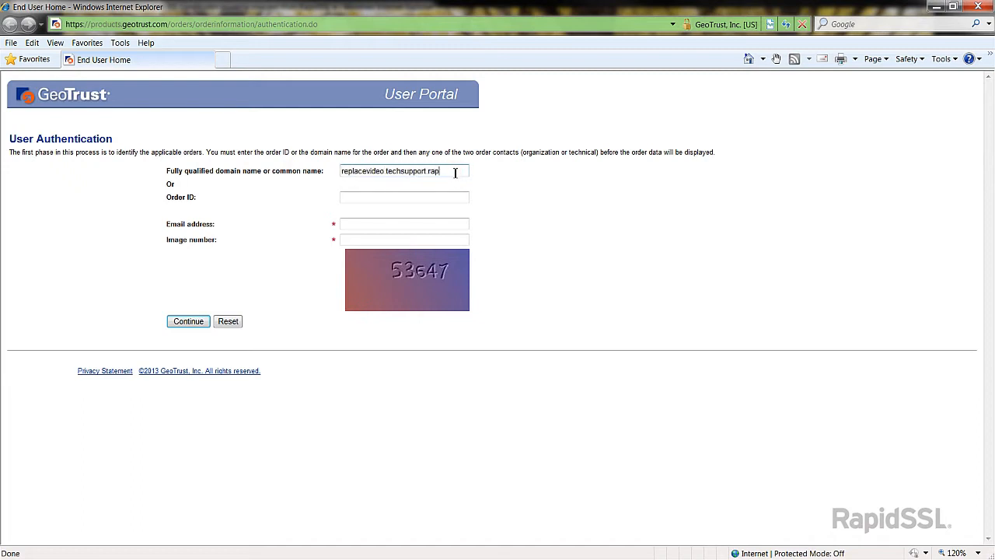
pyautogui.write('.rapidssl.com')
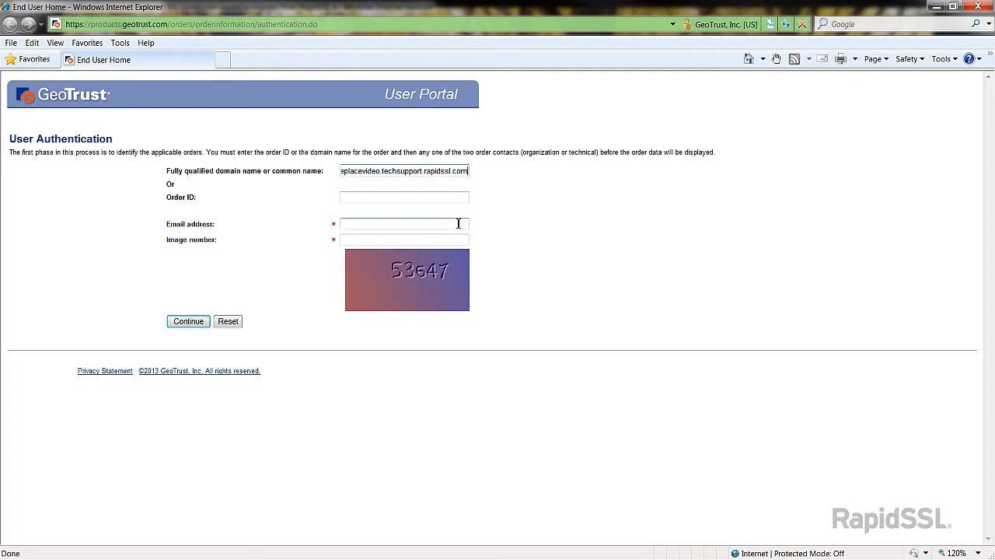
pyautogui.write('youremail@yourdomain.com')
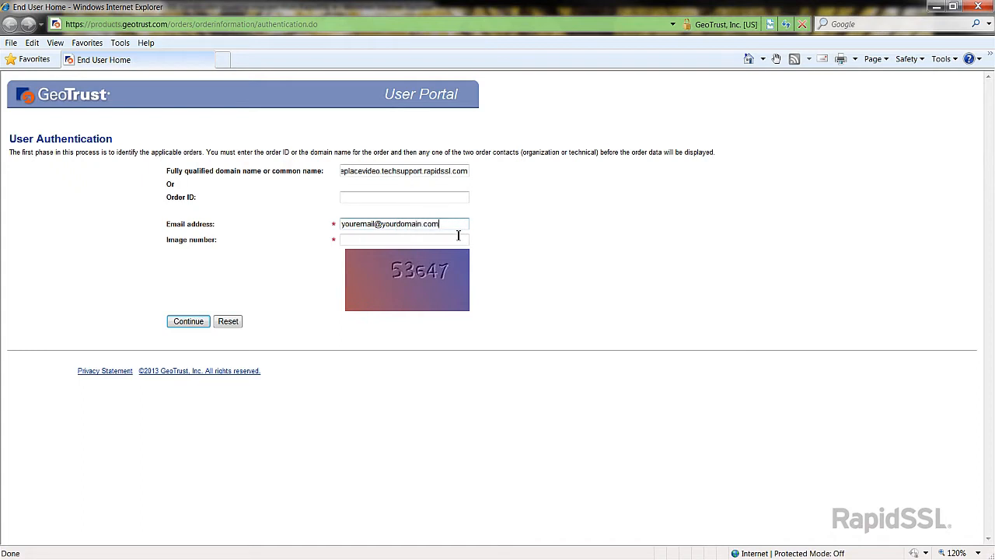
pyautogui.click(404, 240)
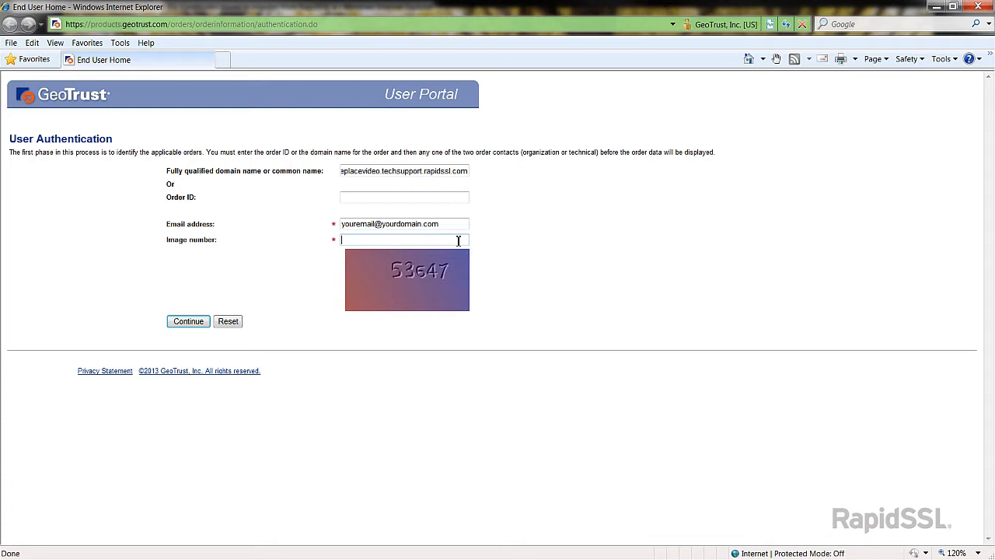
pyautogui.write('53647')
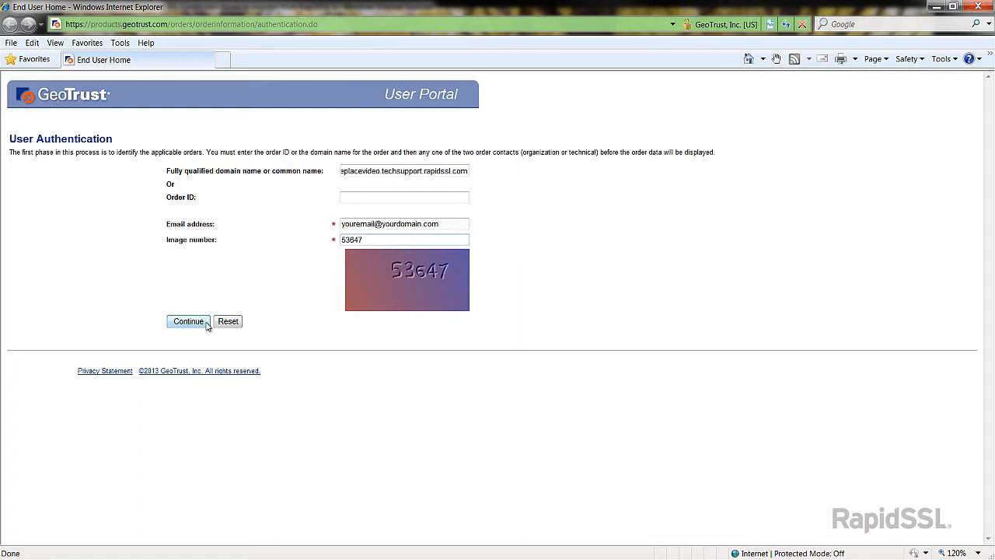
pyautogui.click(188, 321)
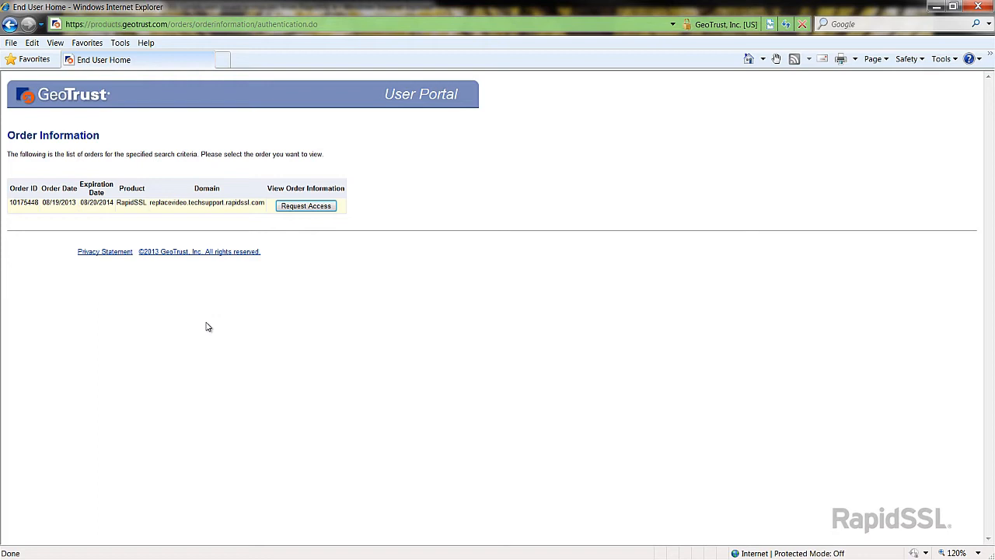
pyautogui.click(305, 205)
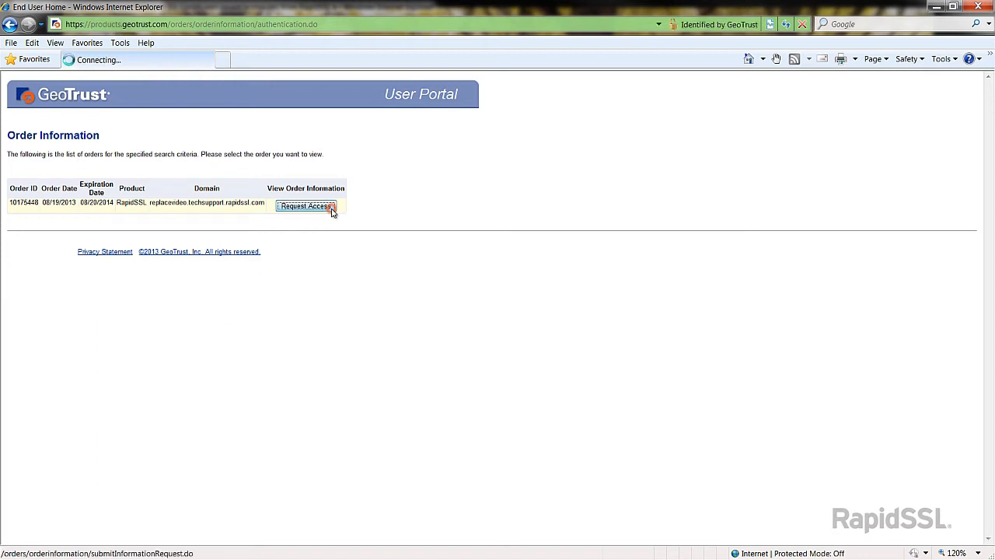
pyautogui.click(306, 205)
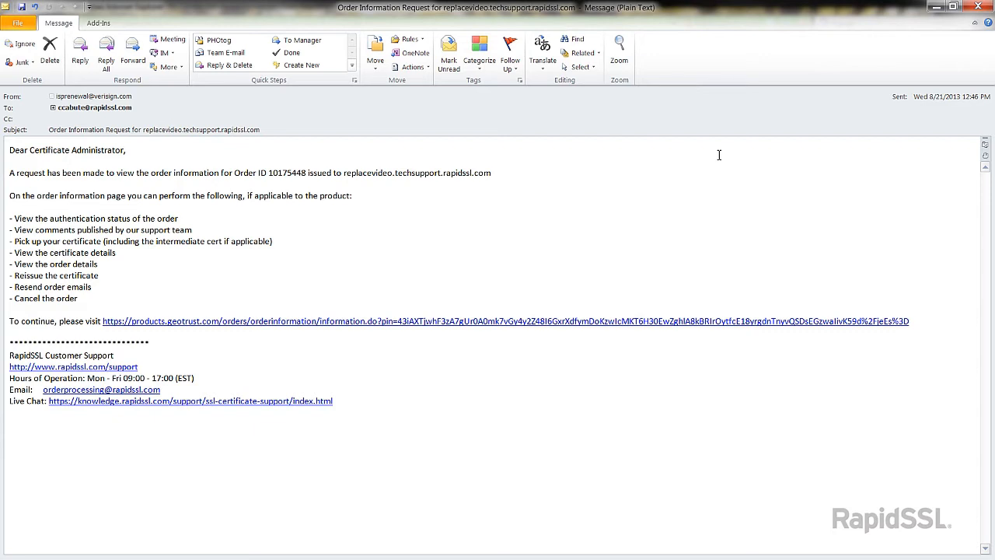
pyautogui.moveTo(628, 324)
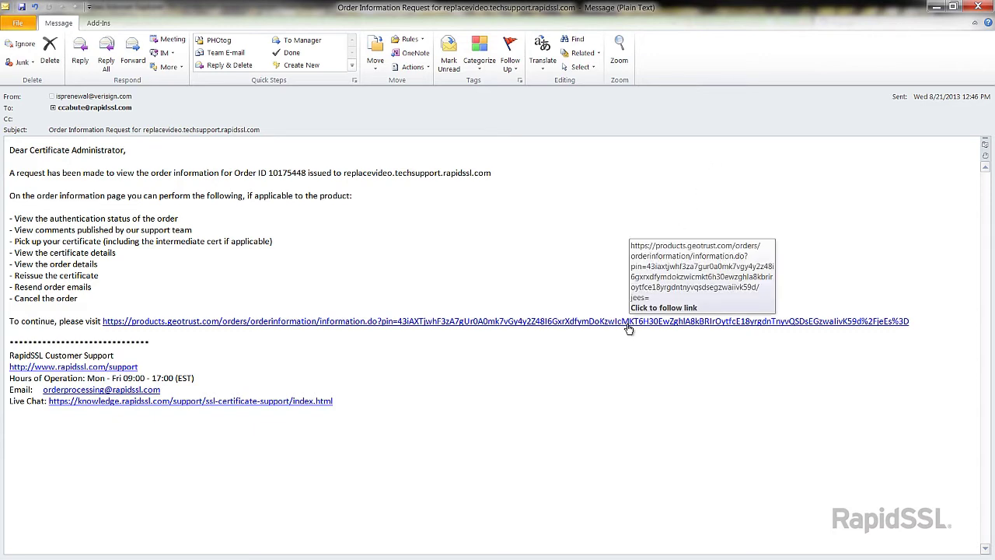
pyautogui.moveTo(628, 326)
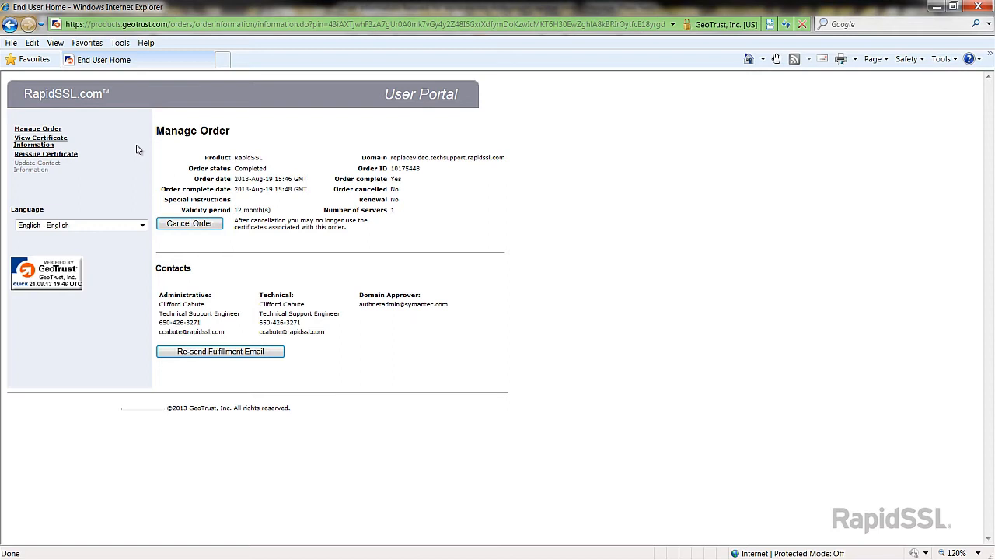
pyautogui.moveTo(132, 150)
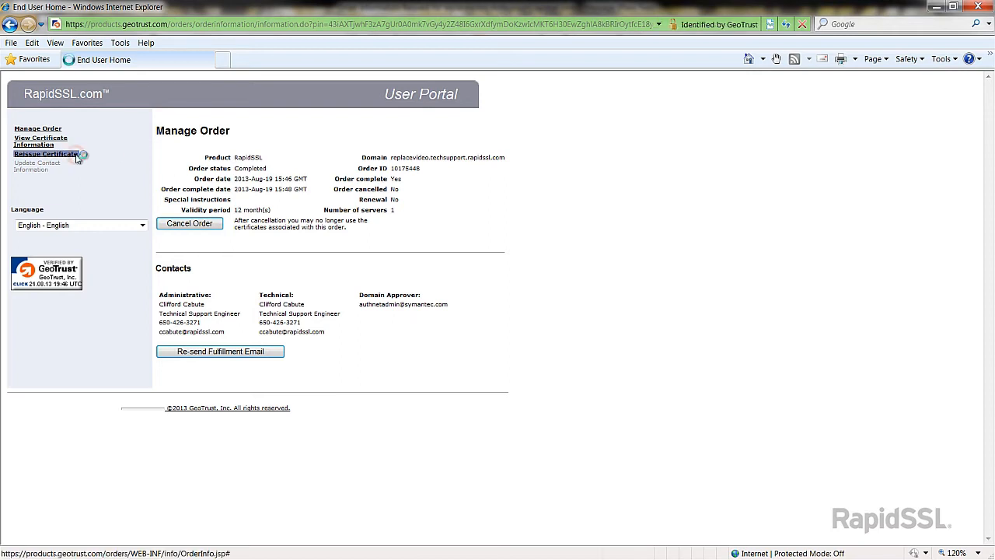
# Choose 'Reissue Certificate' from the Manage Order sidebar
pyautogui.click(56, 152)
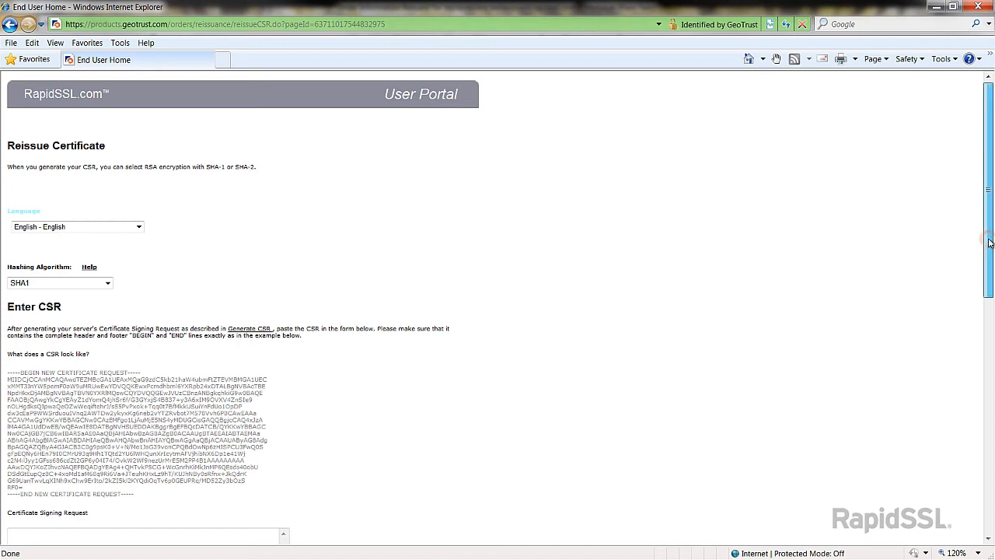
# Paste the new CSR into the Certificate Signing Request box
pyautogui.scroll(-3)
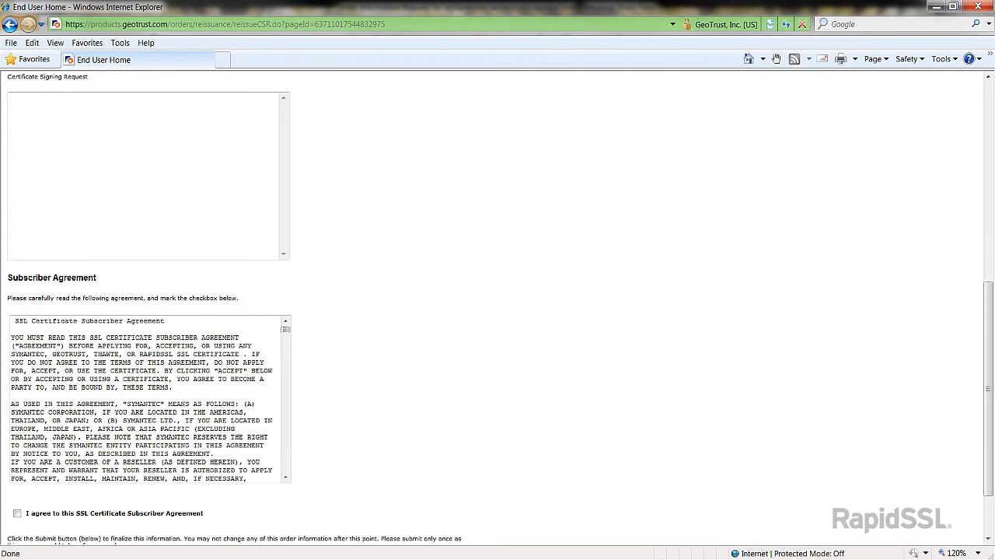
pyautogui.moveTo(938, 429)
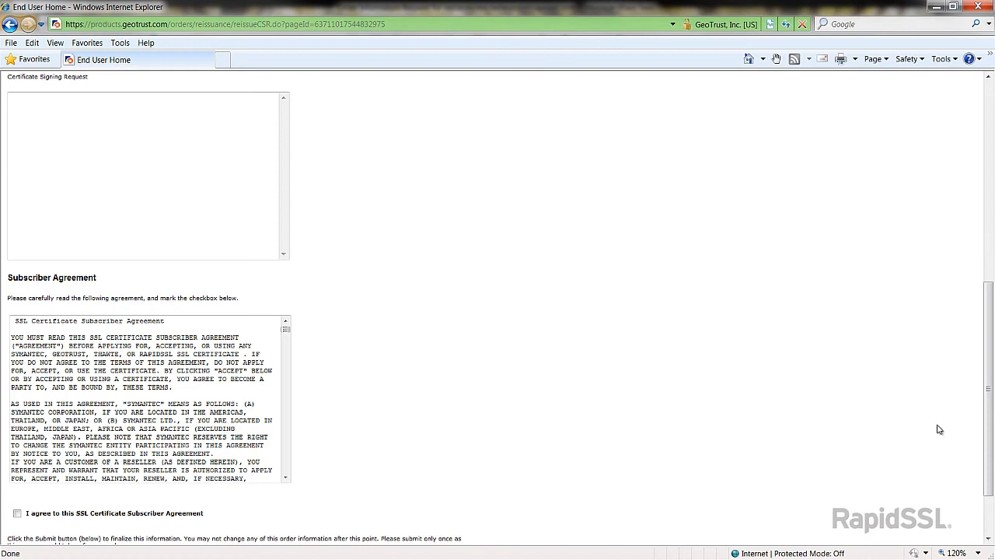
pyautogui.moveTo(270, 174)
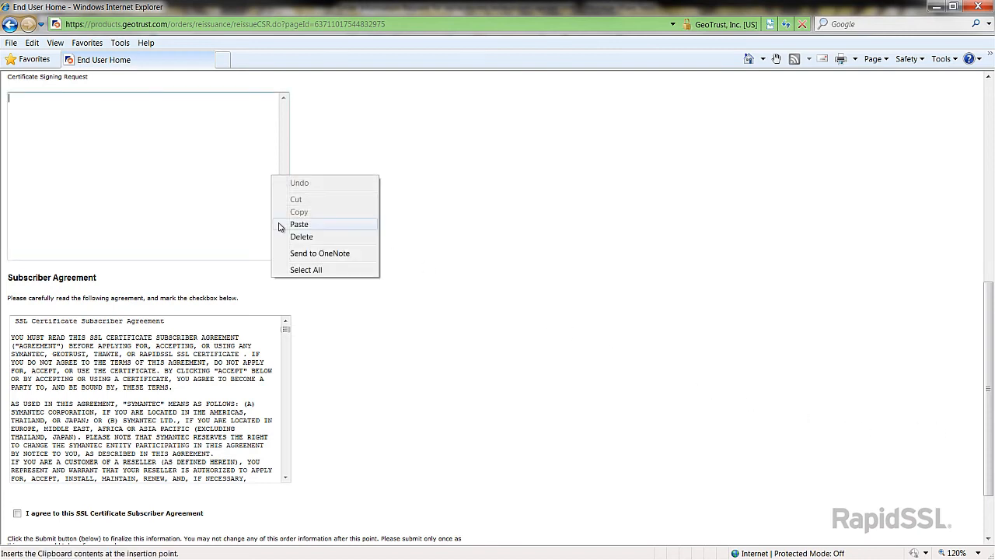
pyautogui.click(298, 224)
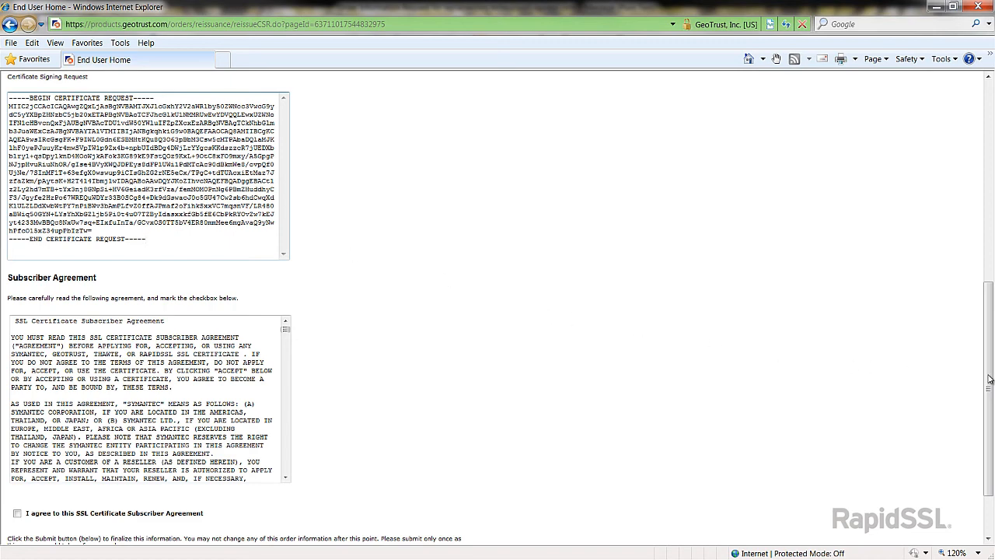
# Accept the SSL Certificate Subscriber Agreement and submit the reissue request
pyautogui.scroll(-3)
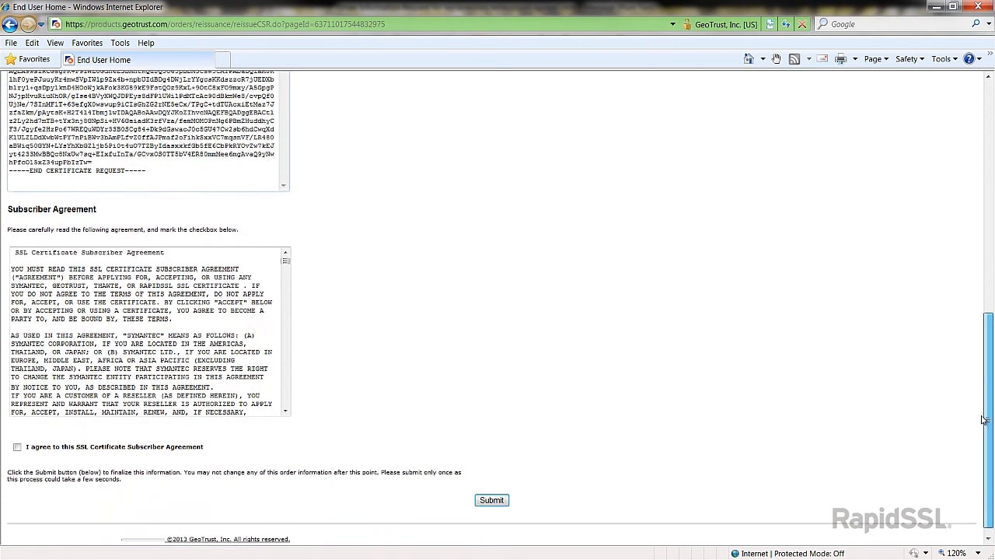
pyautogui.scroll(-3)
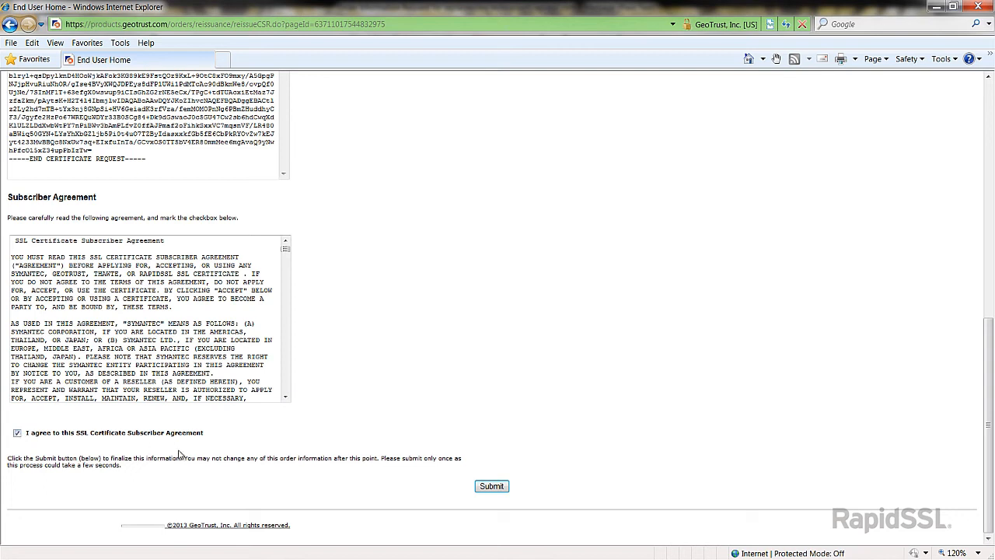
pyautogui.click(491, 486)
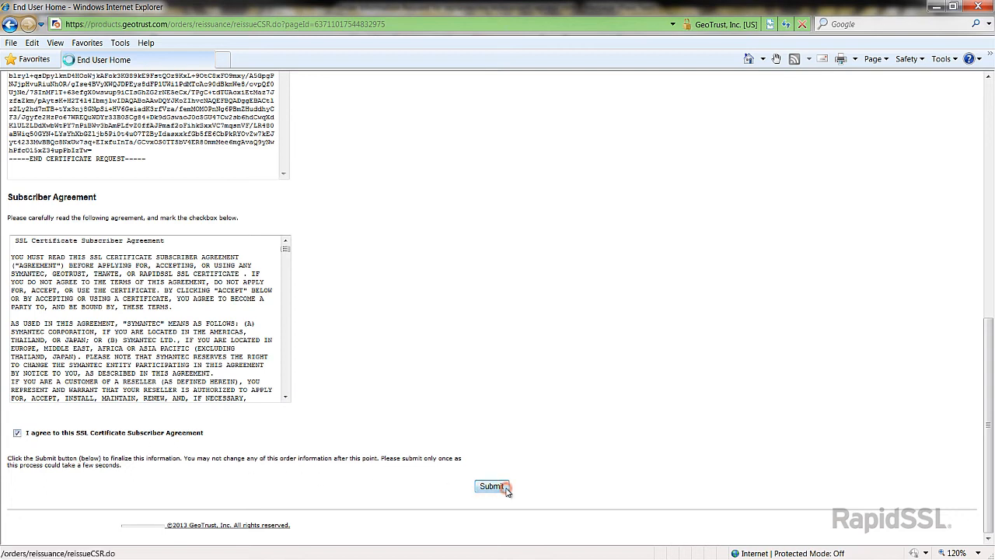
pyautogui.click(495, 487)
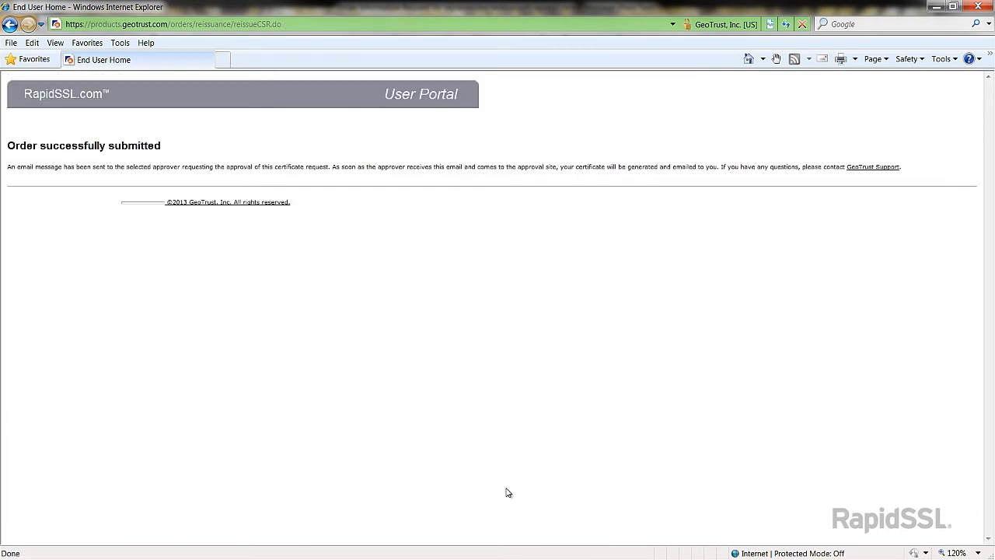